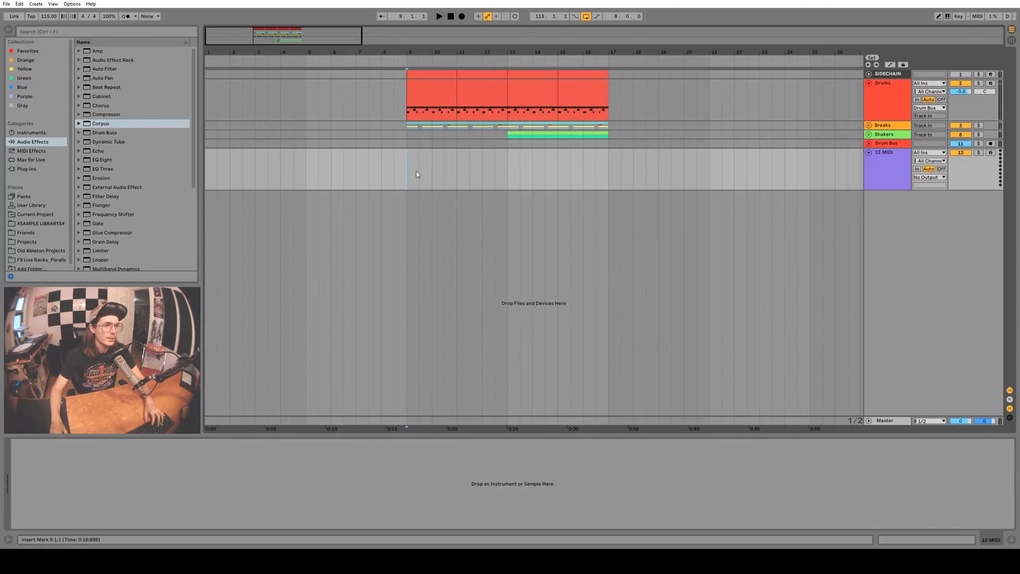
Step: Expand the Breaks group's hat loop tracks and show the Drum Rack's Snare chain
left_click(438, 16)
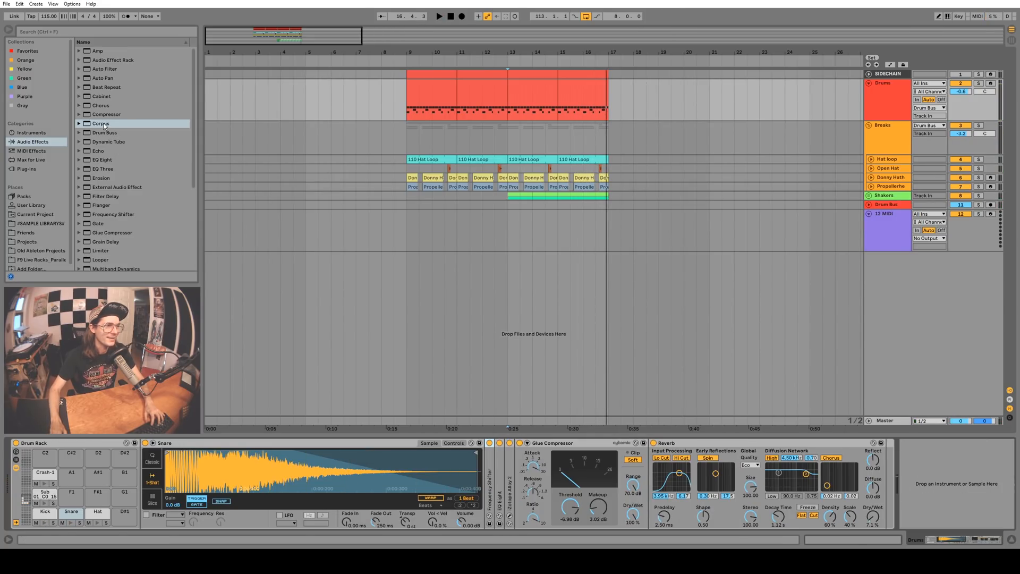
Step: Add Corpus to the Snare chain and raise its Tune to about 306 Hz (F3)
left_click(101, 123)
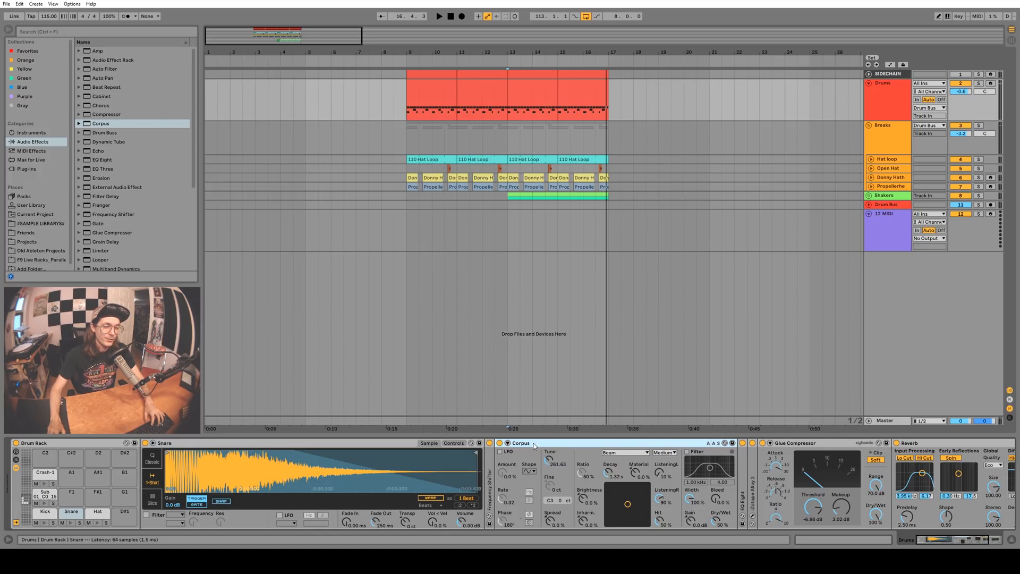
mouse_move(598, 451)
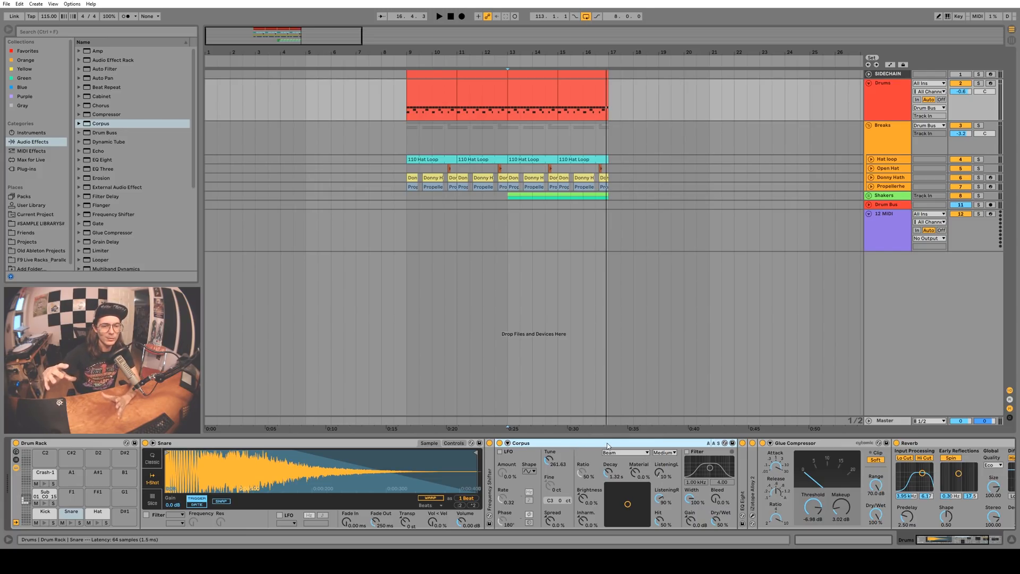
left_click(625, 451)
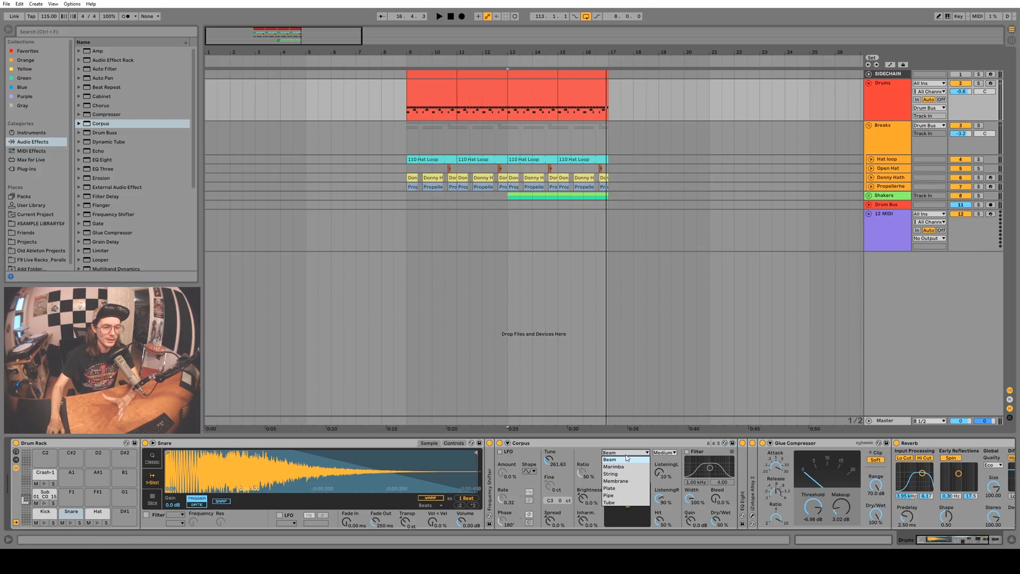
mouse_move(628, 487)
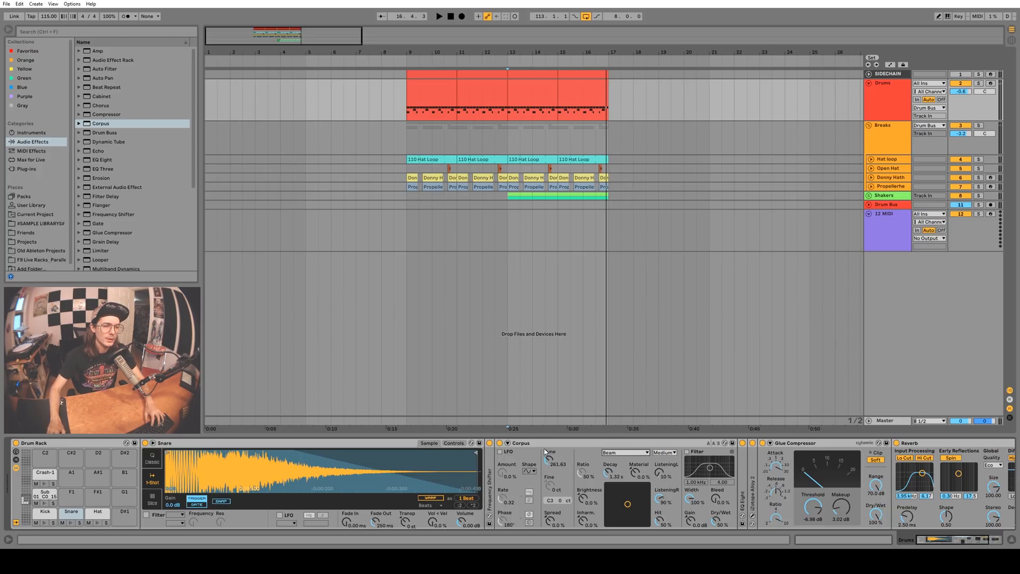
left_click_drag(556, 463, 556, 452)
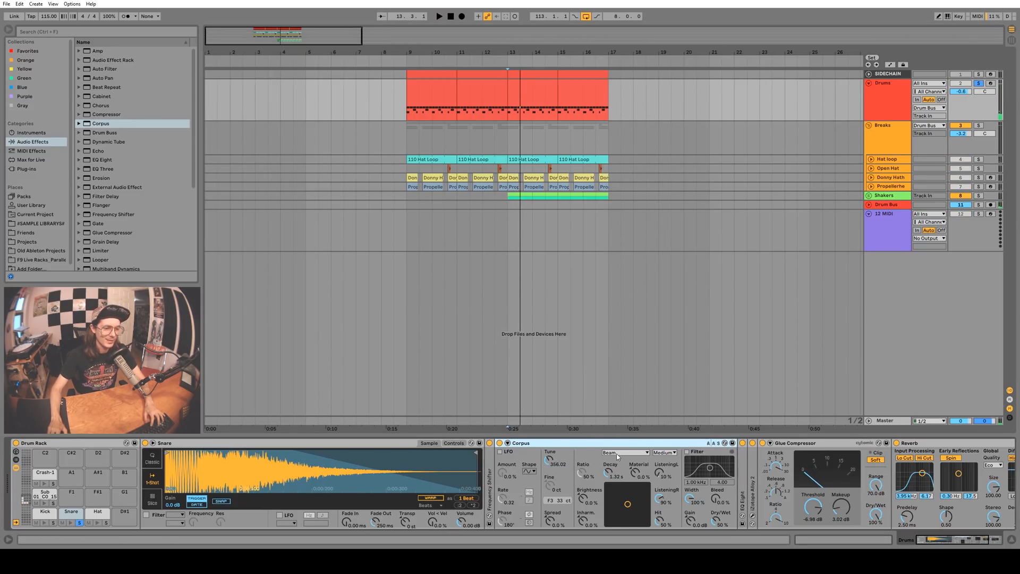
Step: Set Corpus to Plate at Full quality, decay about 272 ms, material near 100%
left_click(625, 452)
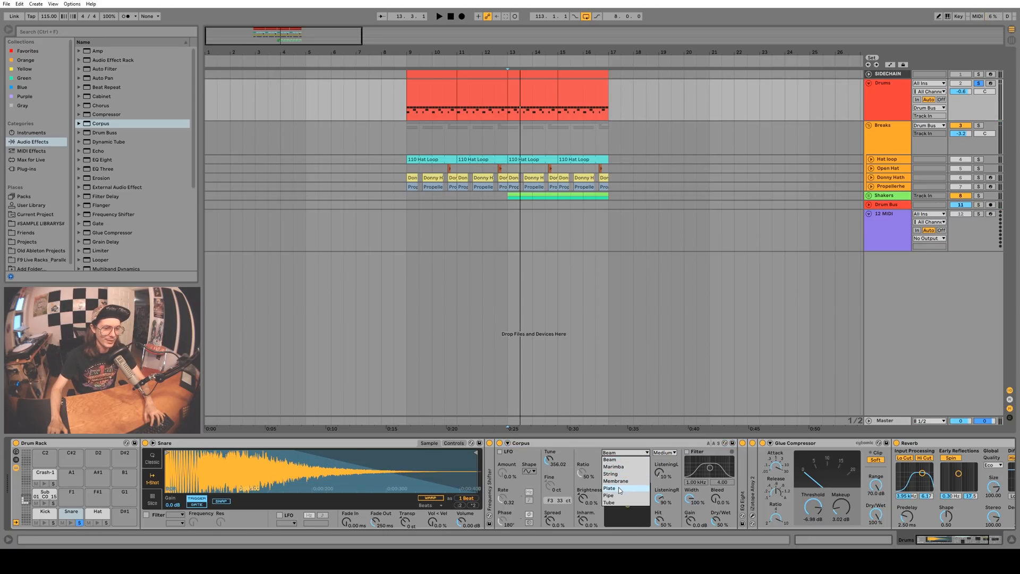
left_click(611, 488)
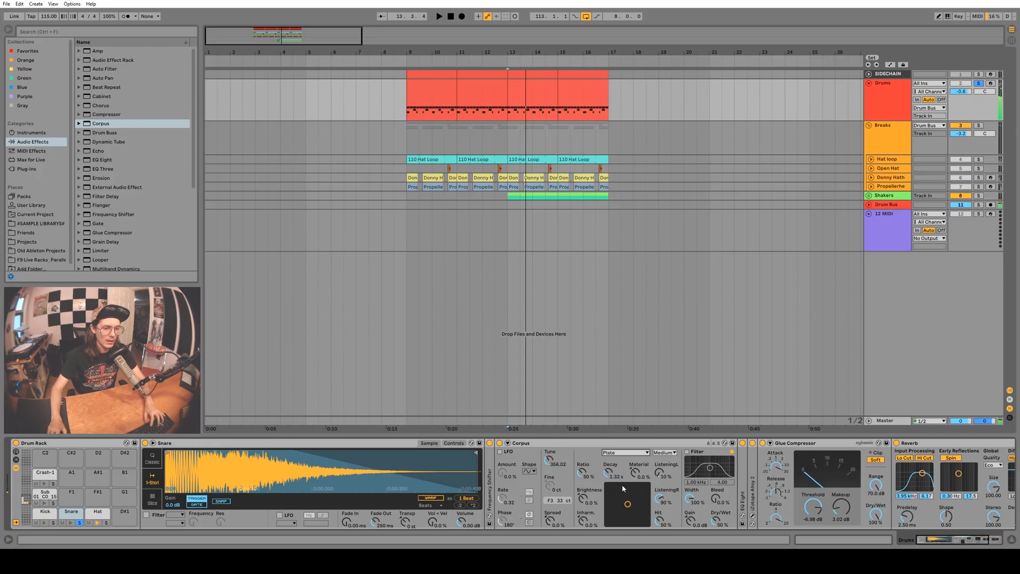
left_click(663, 452)
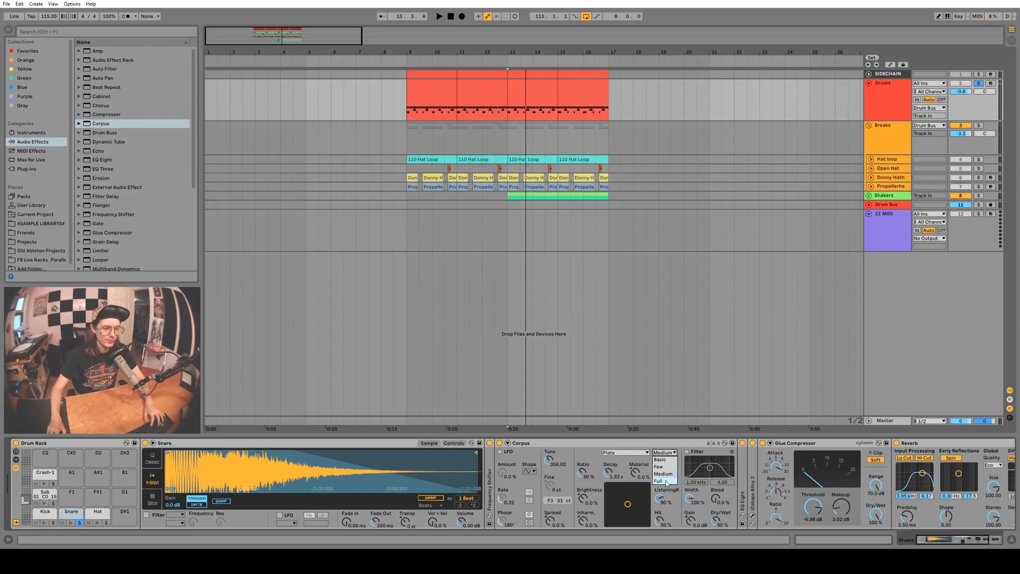
left_click(661, 481)
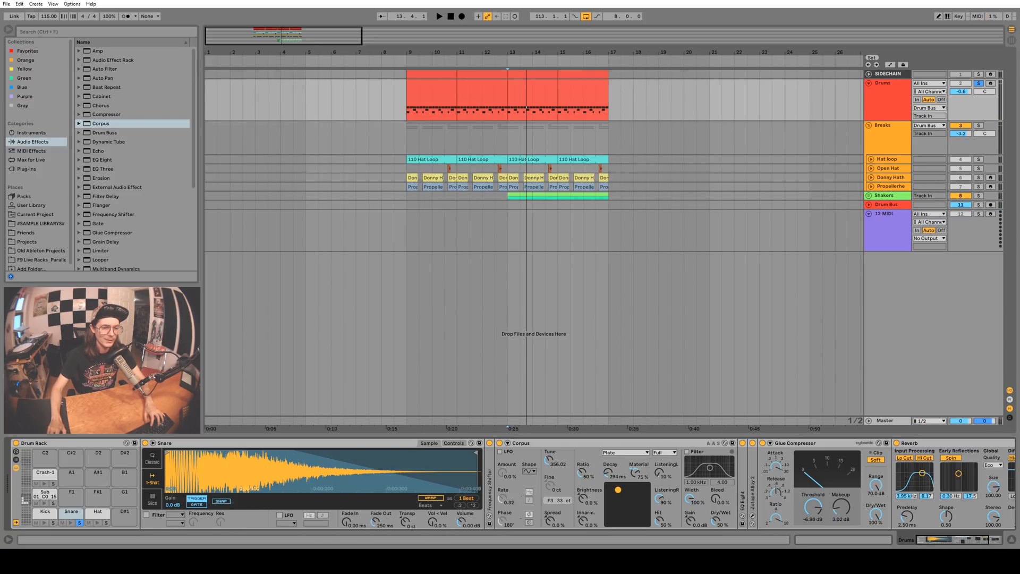
left_click_drag(636, 473, 636, 484)
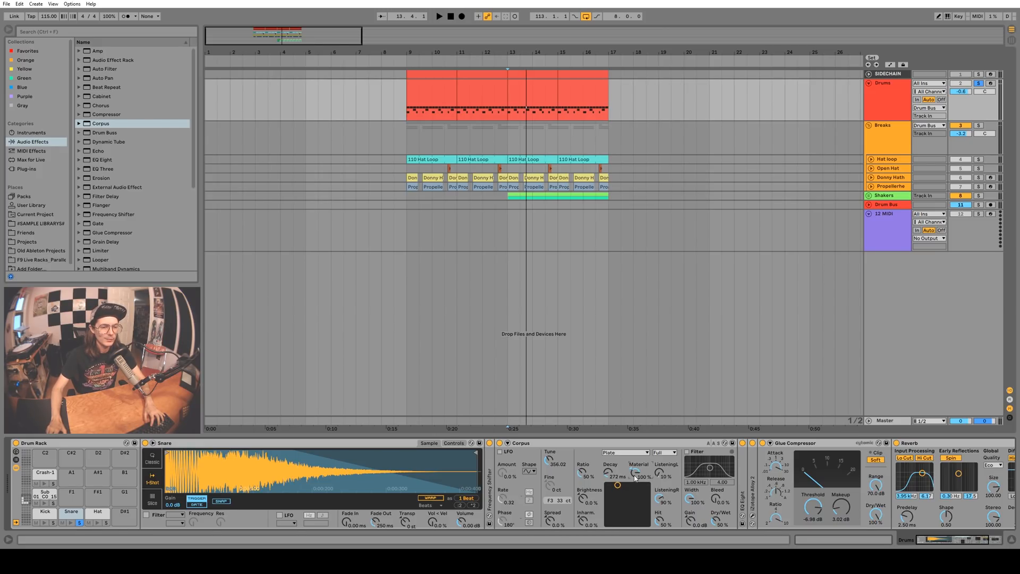
Step: Drag the Corpus plate's Tune down toward 100.87 Hz, with decay around 576 ms
left_click_drag(617, 485, 616, 521)
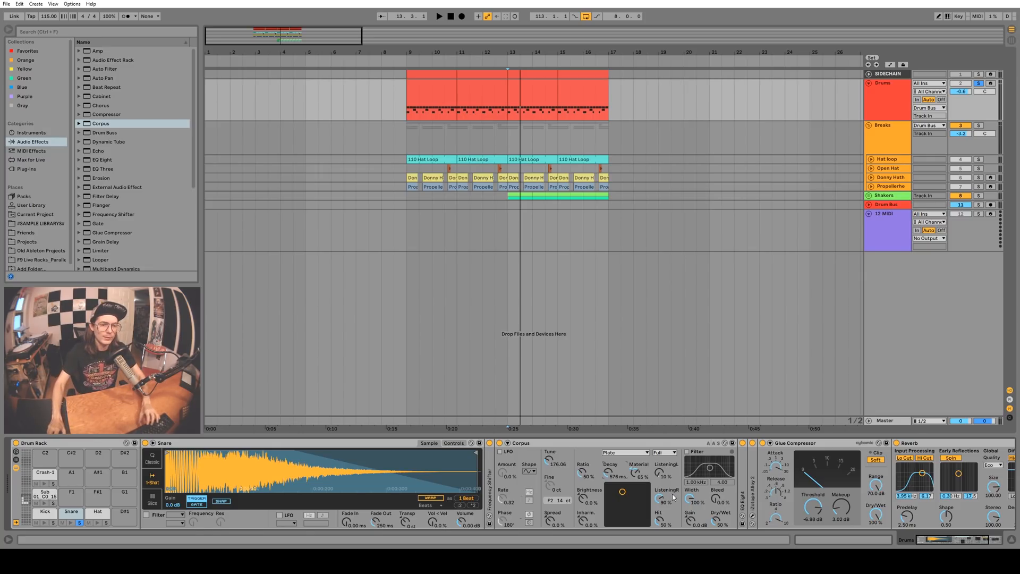
mouse_move(660, 521)
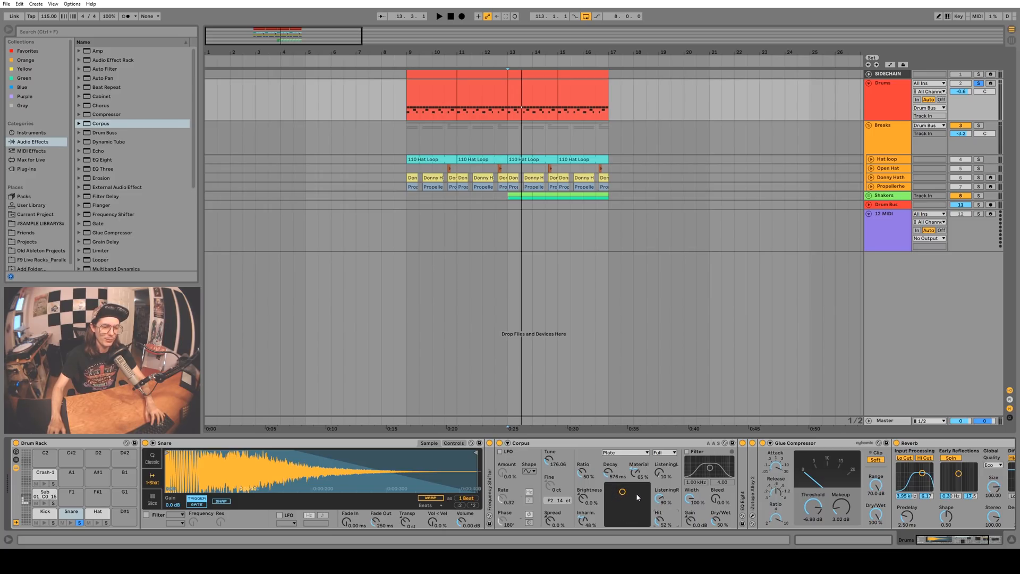
mouse_move(628, 485)
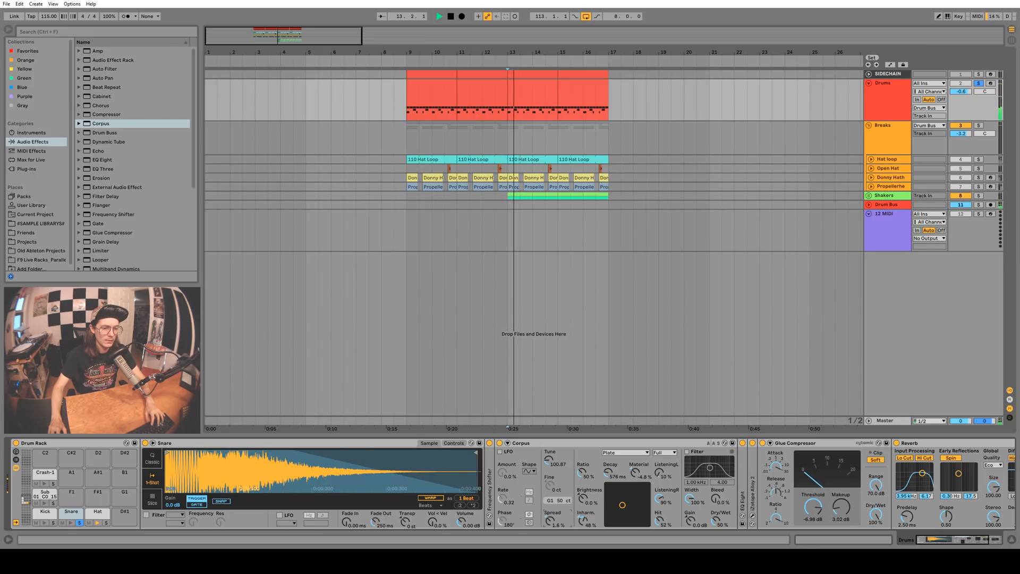
Step: Audition the Pipe, Tube and Membrane body types on the snare's Corpus
left_click(623, 452)
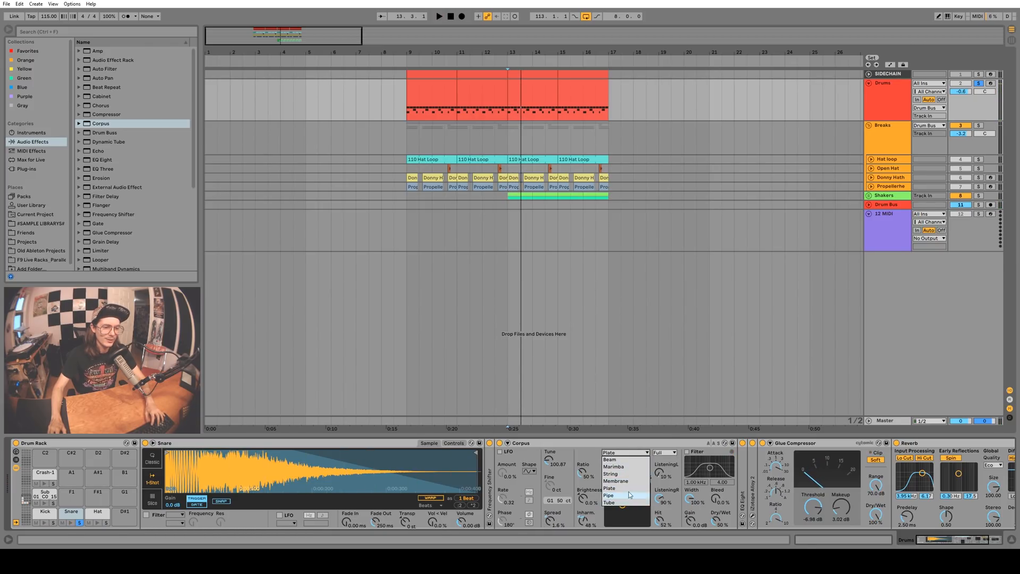
left_click(608, 495)
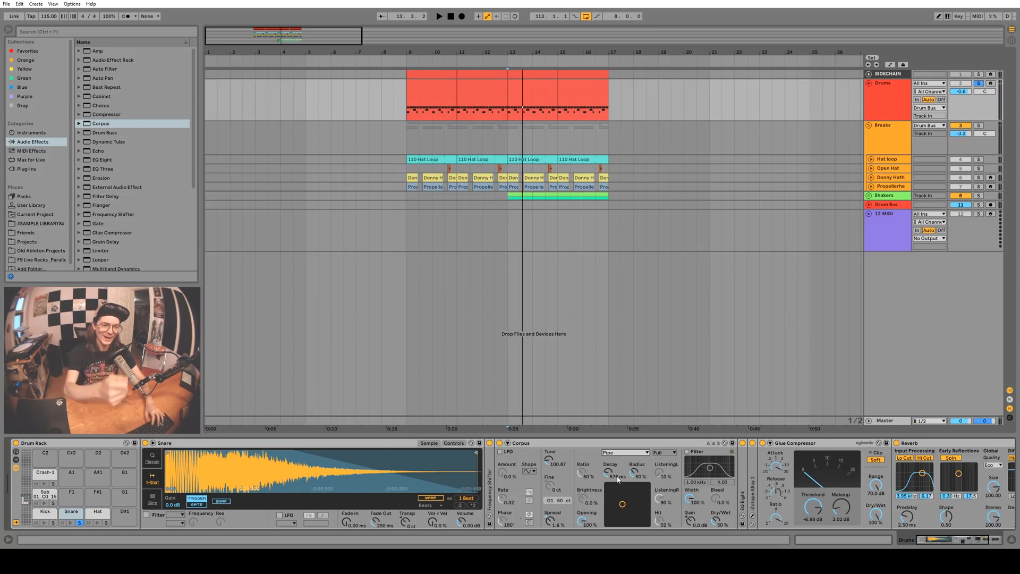
left_click(624, 452)
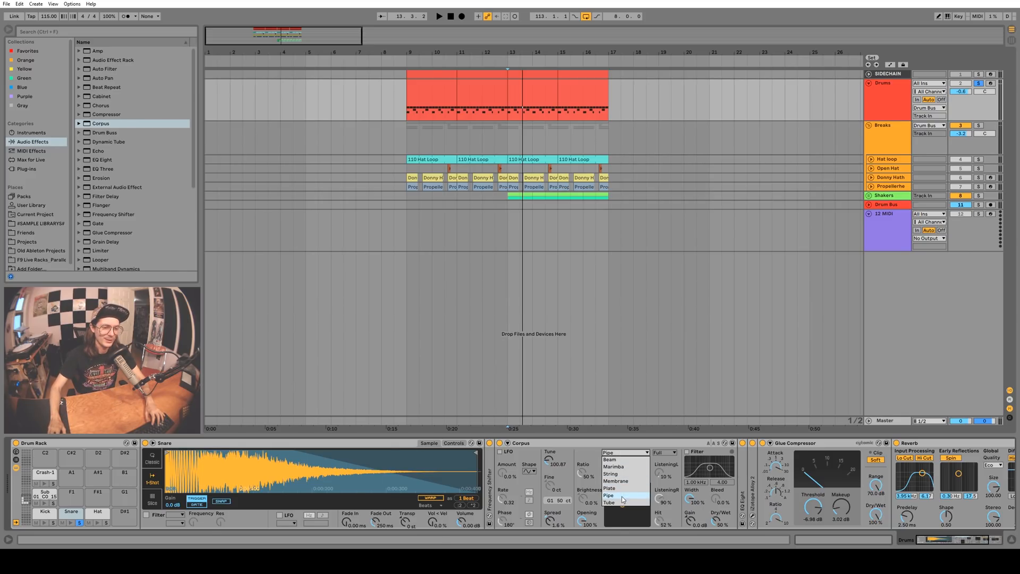
left_click(609, 502)
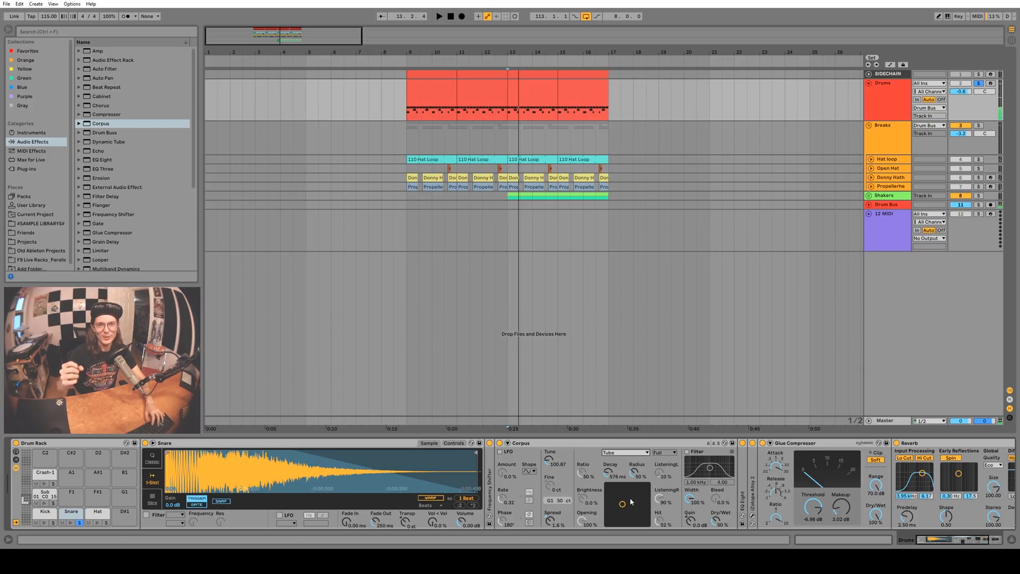
left_click(623, 452)
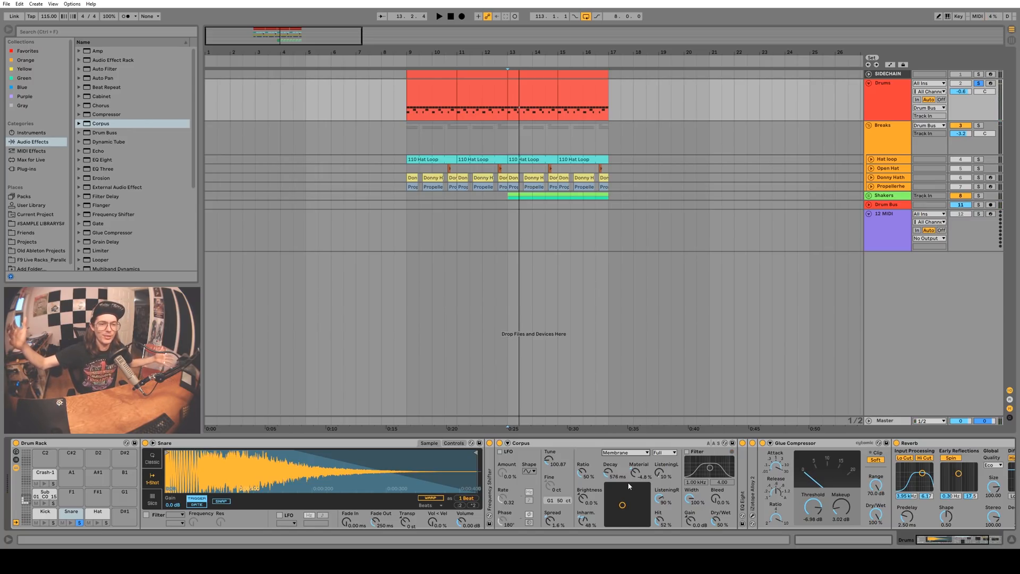
Step: Switch Corpus to a String body tuned to about 192 Hz (G2)
left_click(623, 452)
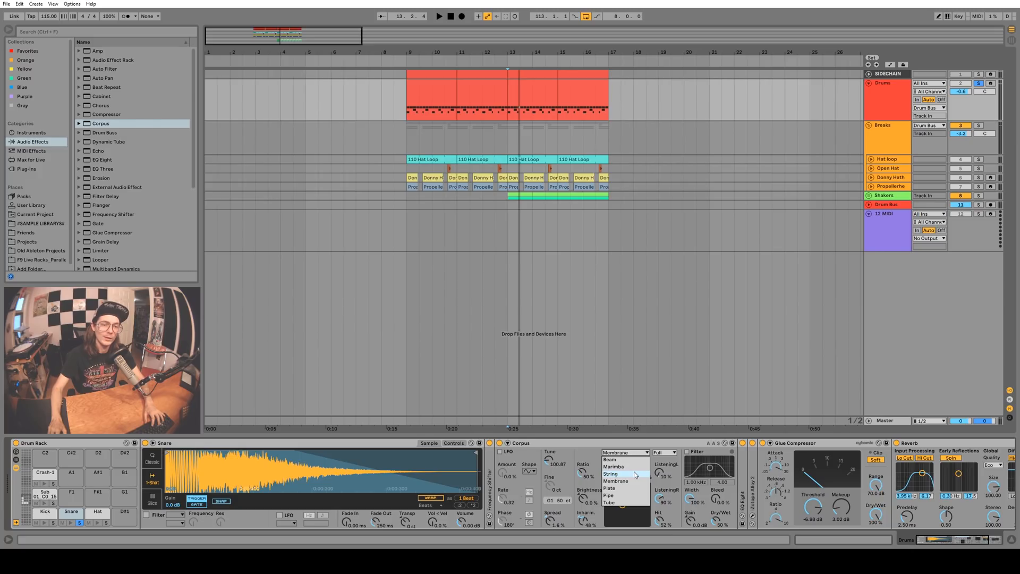
left_click(610, 472)
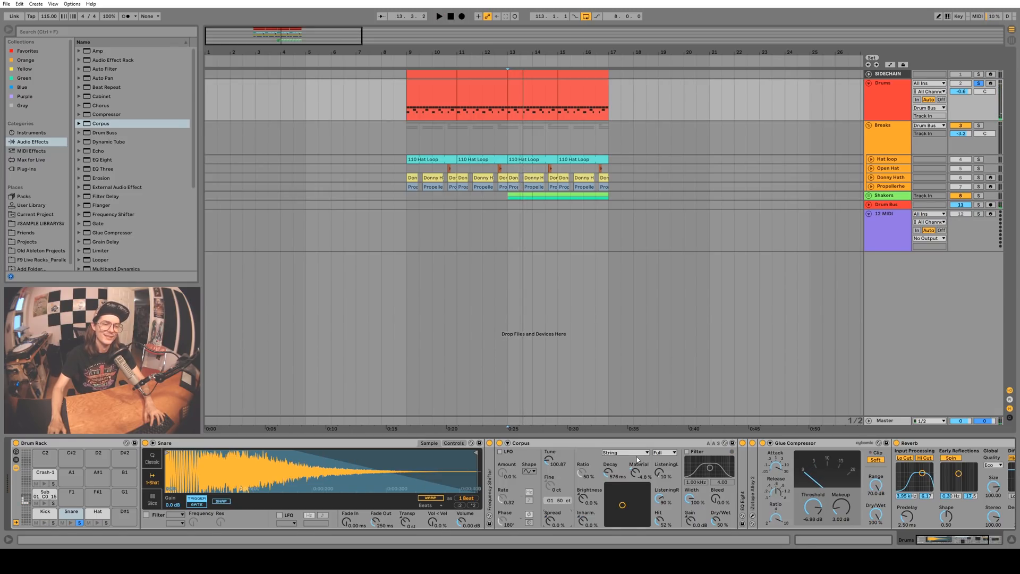
left_click_drag(557, 463, 557, 455)
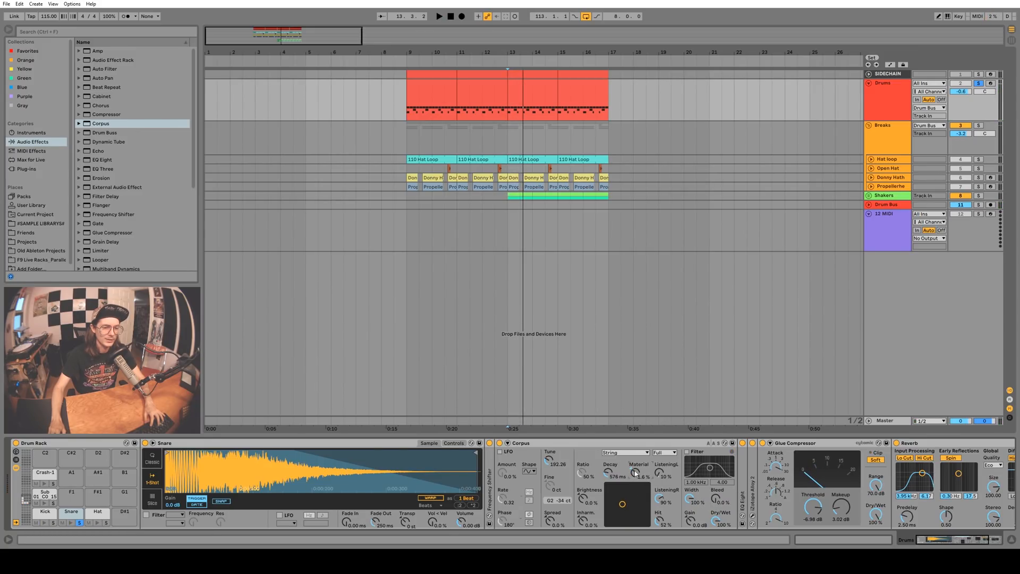
Step: Audition Marimba and Beam bodies, then put the snare Corpus back on Plate
left_click(623, 452)
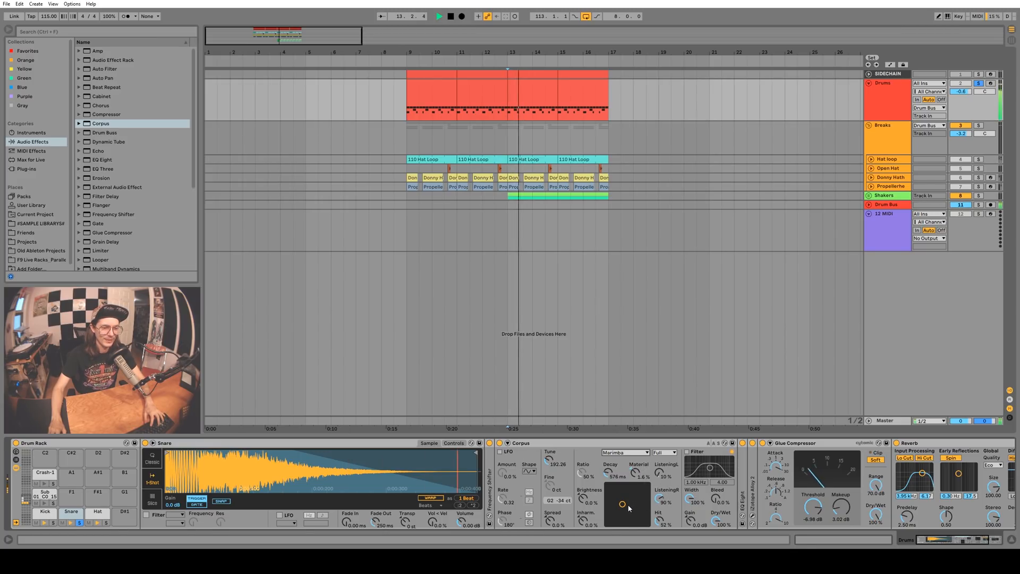
left_click(623, 452)
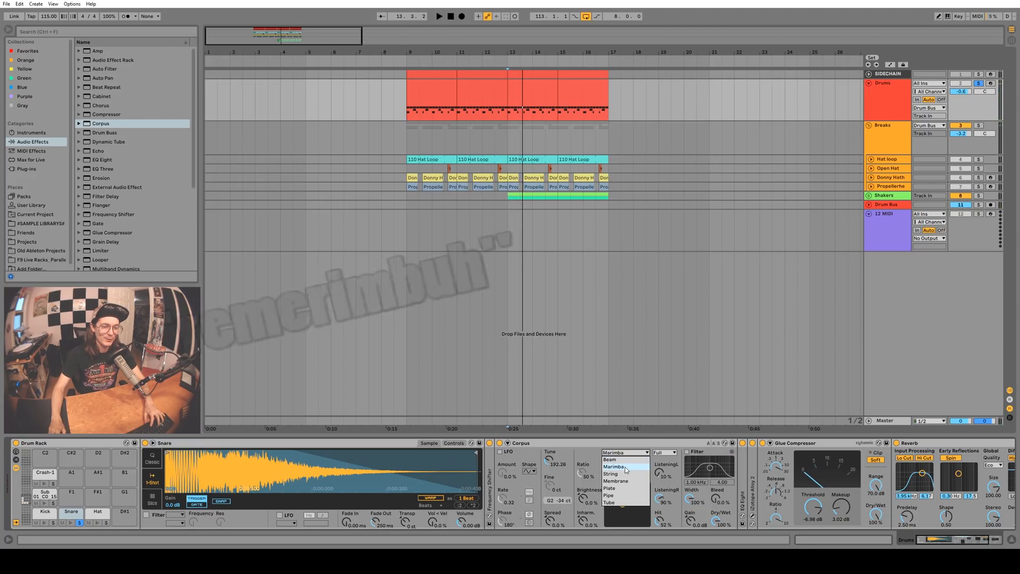
left_click(611, 466)
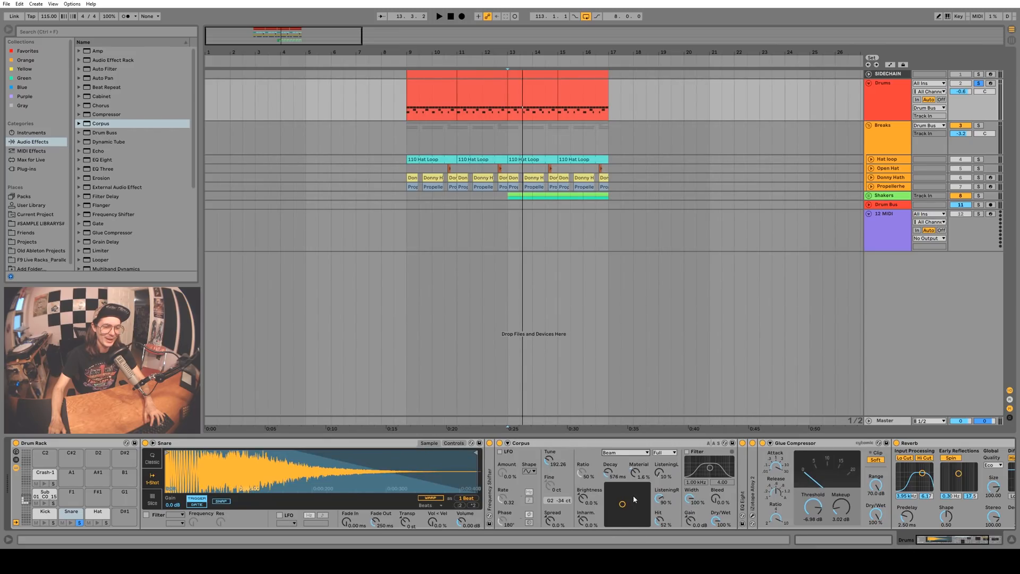
left_click(623, 452)
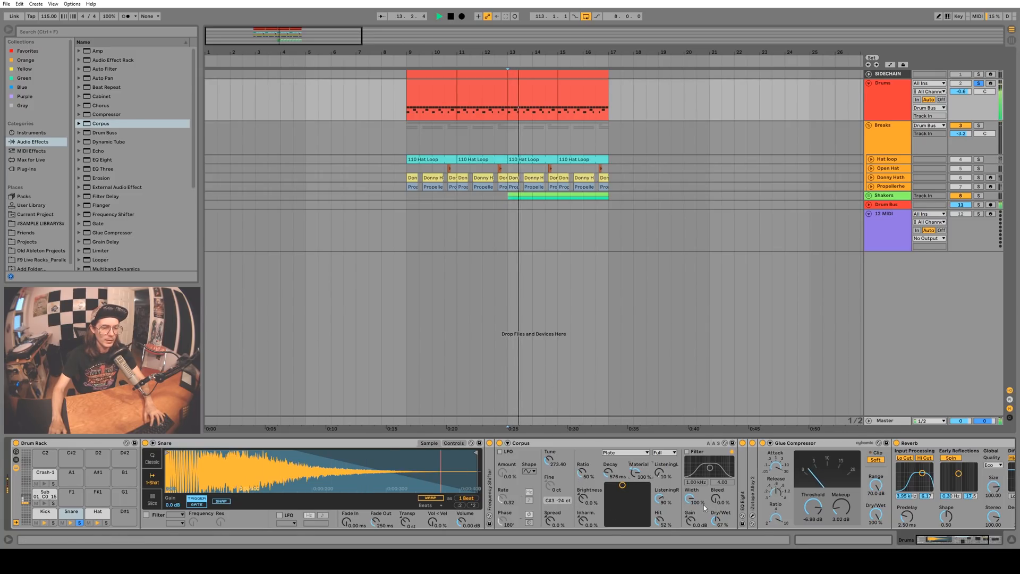
Step: Process the new vocal clip with OTT, Frequency Shifter and EQ Eight, then export as WAV
left_click_drag(715, 498, 716, 492)
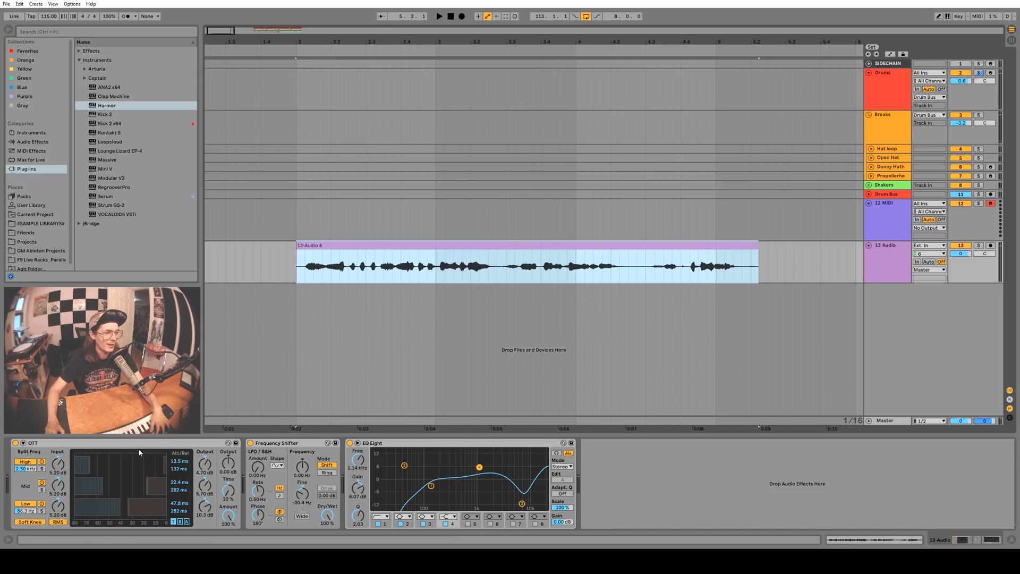
left_click(278, 443)
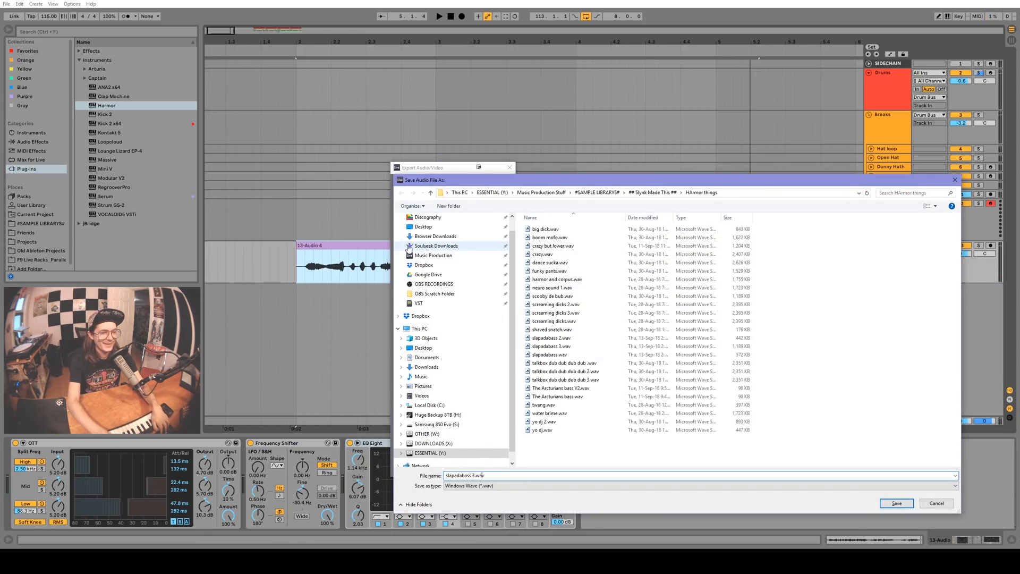
Step: Save the exported audio as 'slapadabass 3.wav' in the Harmor things folder
left_click(895, 502)
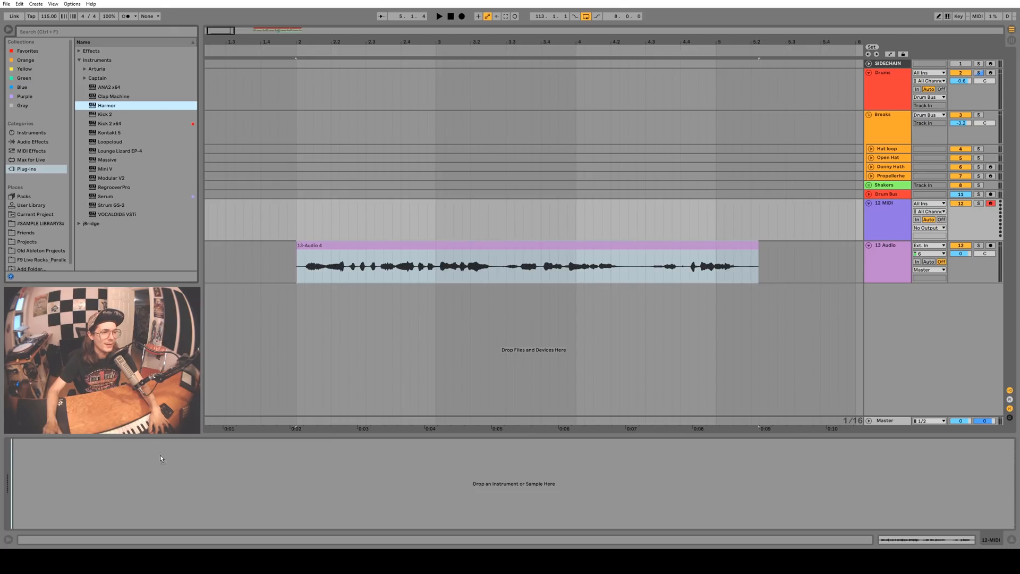
Step: Load Harmor from the Plug-ins list onto the MIDI track, creating '12 Harmor'
double_click(106, 104)
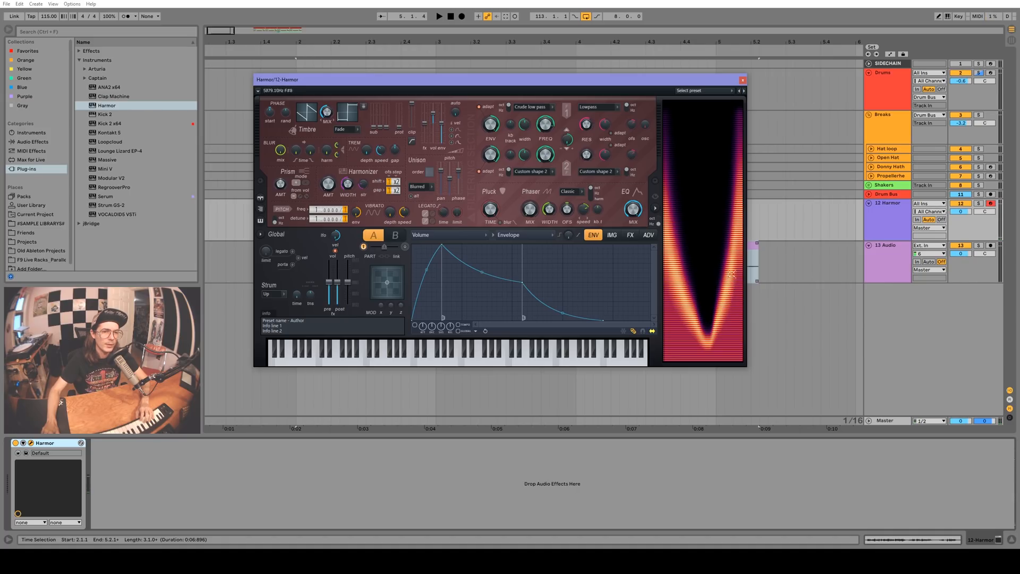
Step: Try Phaser on Harmor's Filter 1, then settle on Classic low pass
left_click(532, 107)
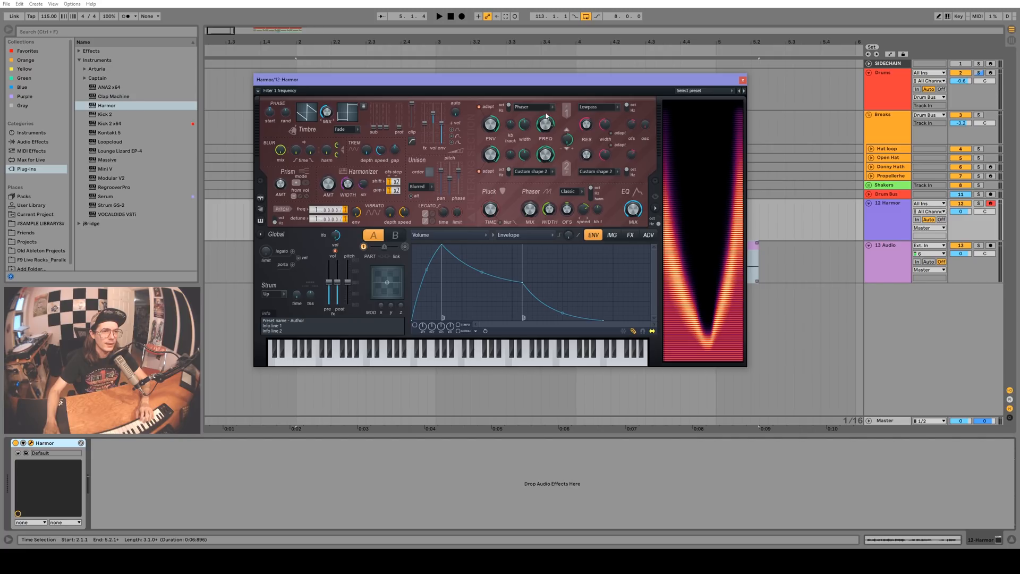
left_click(533, 107)
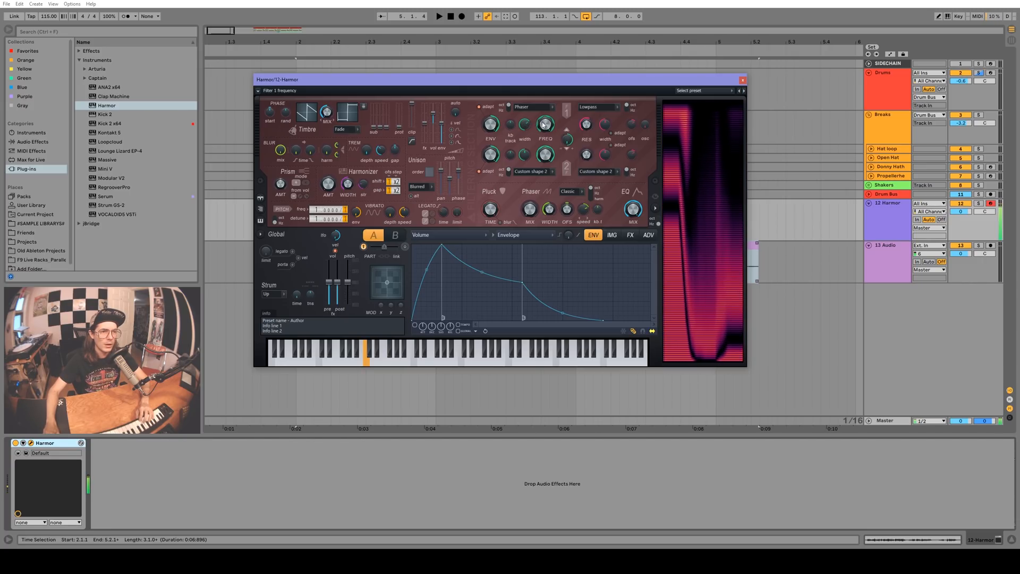
left_click_drag(545, 124, 545, 127)
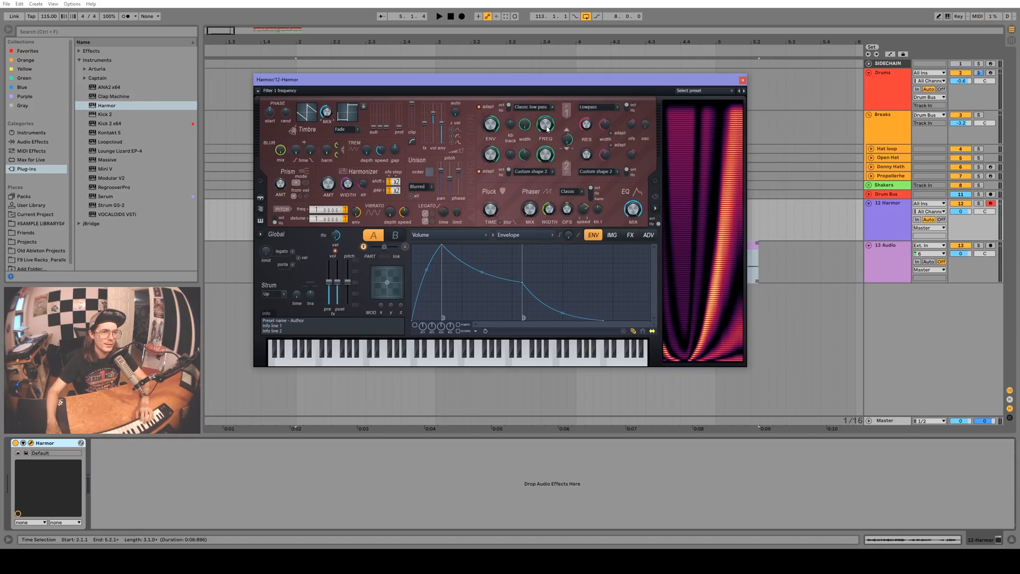
Step: Raise Harmor's resynthesis precision on the ADV page, then go to the image page
left_click(646, 235)
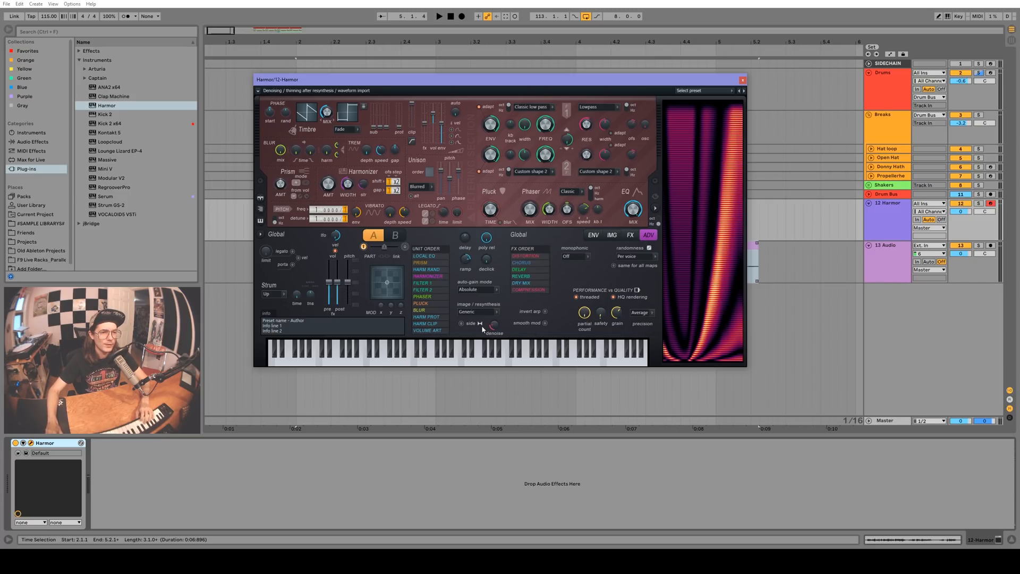
left_click(475, 312)
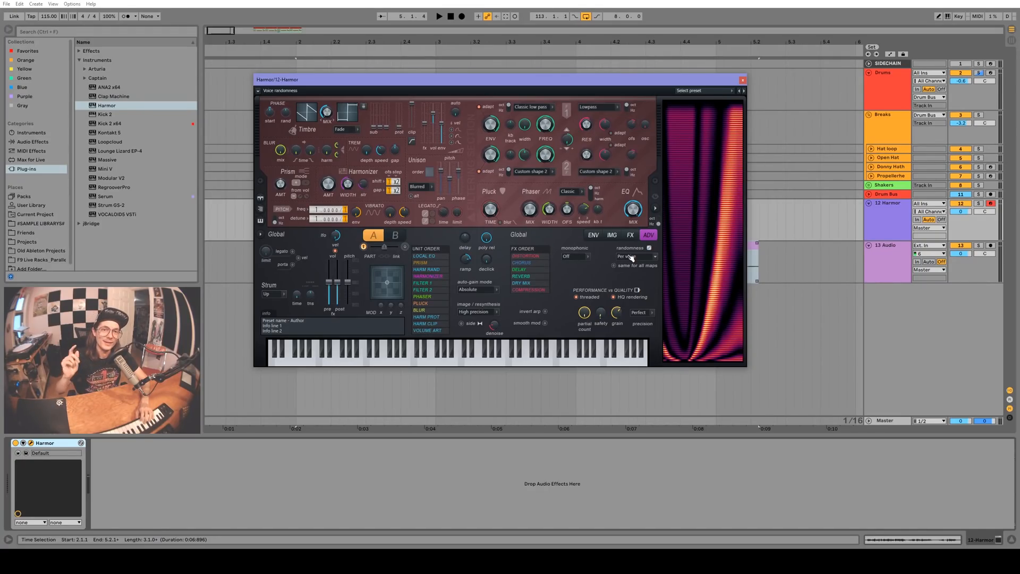
left_click(610, 235)
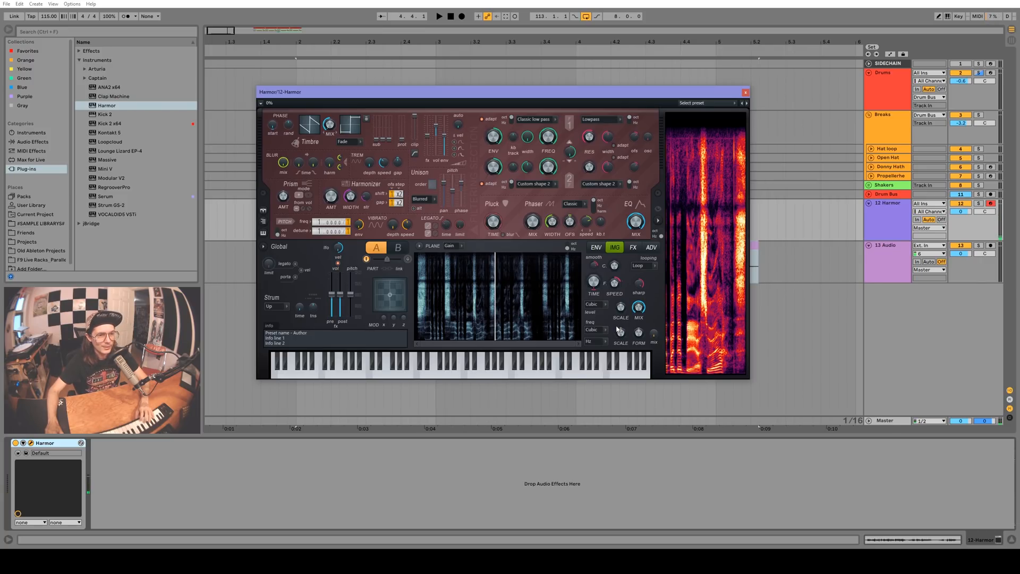
mouse_move(652, 332)
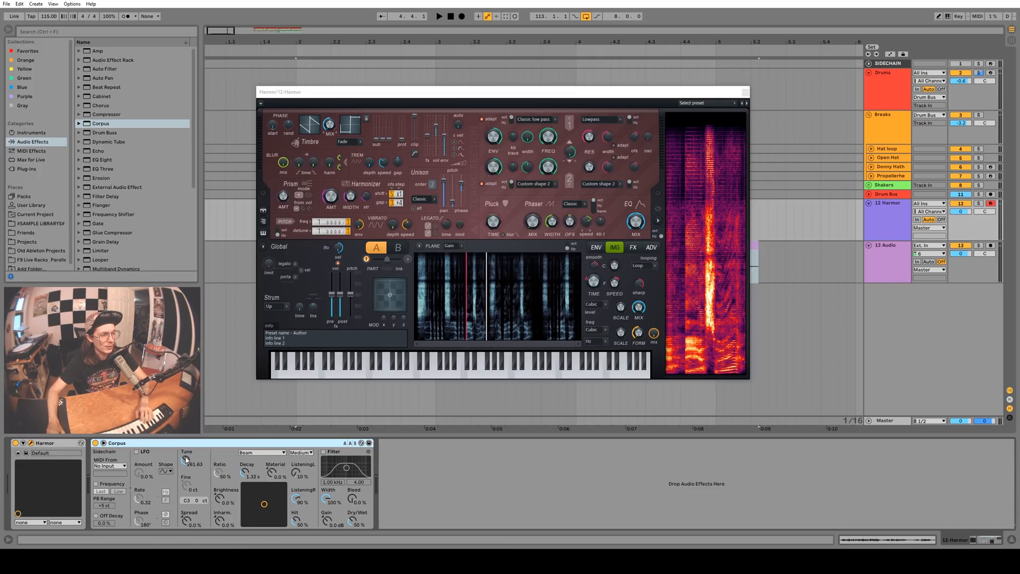
Step: Have Corpus take MIDI from the 12-Harmor track and use a Tube resonator
left_click(111, 466)
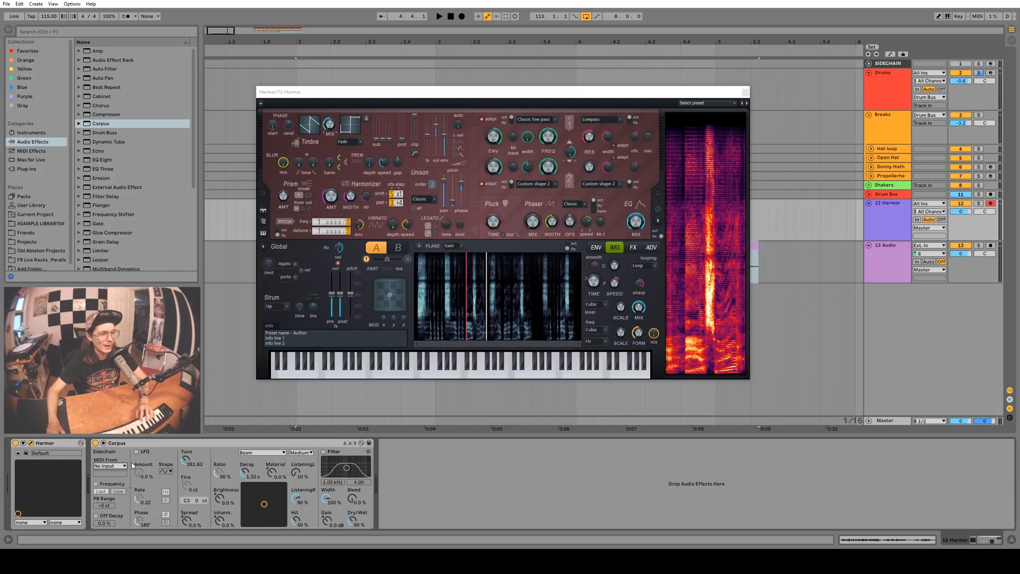
left_click(111, 466)
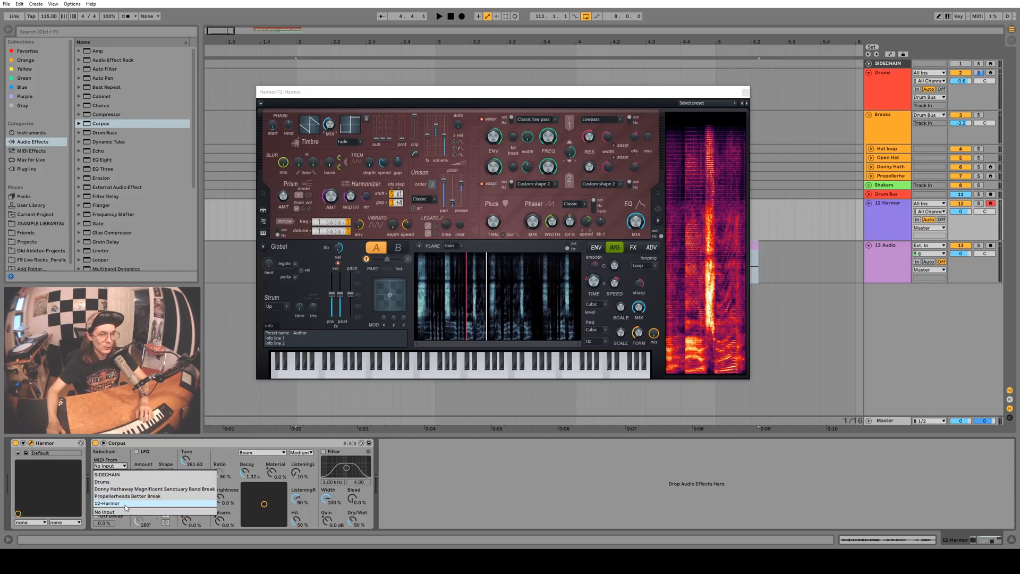
left_click(107, 503)
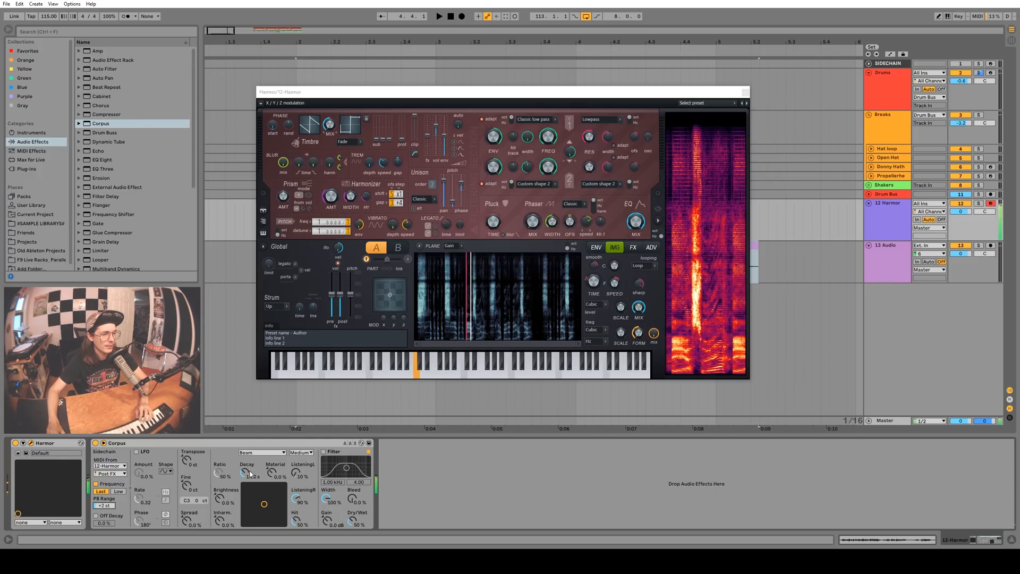
left_click(262, 452)
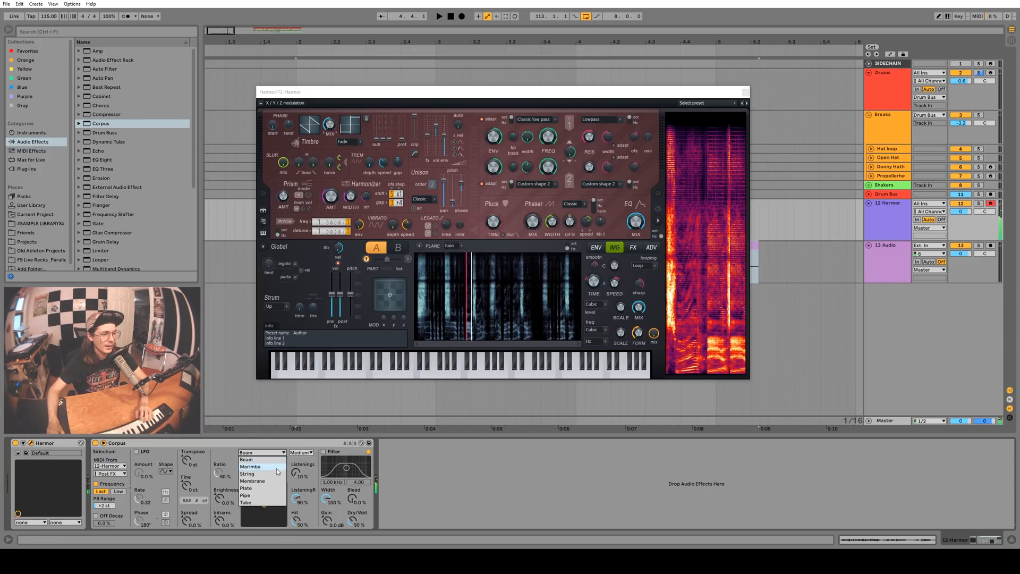
left_click(245, 501)
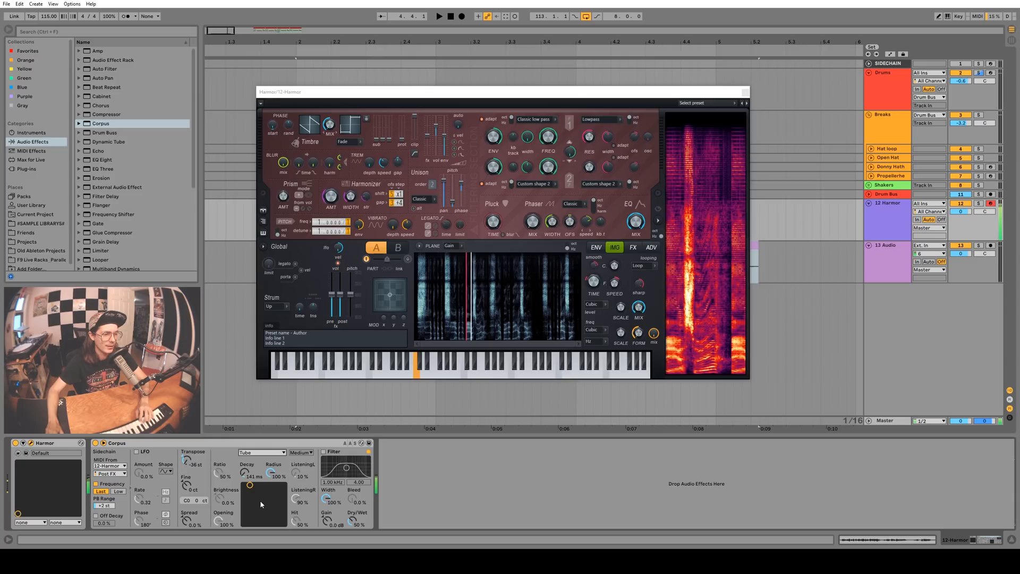
Step: Lengthen the Corpus decay to about 293 ms
left_click_drag(246, 468, 254, 485)
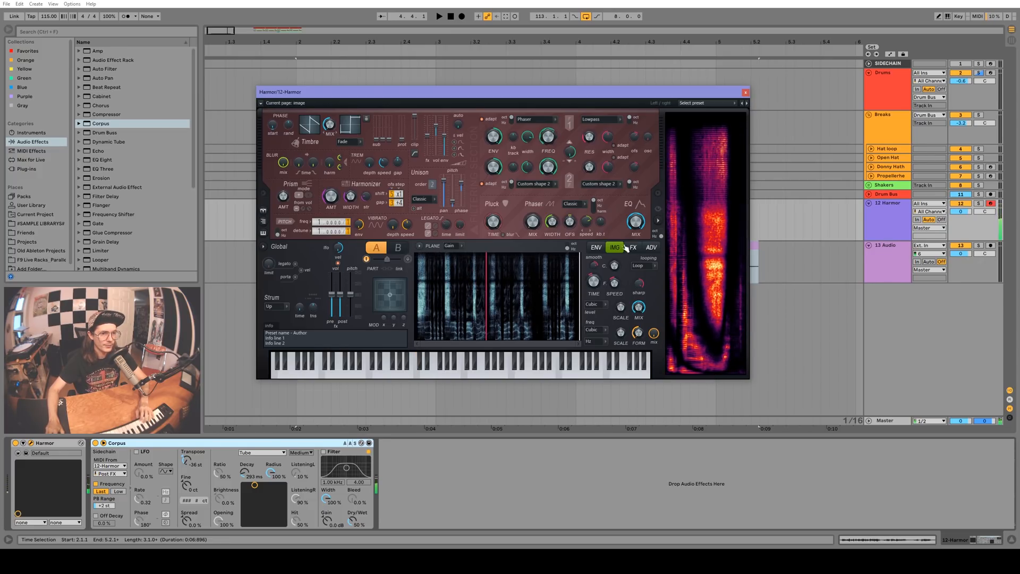
Step: Browse Harmor's ADV, FX, ENV and IMG pages, then set distortion type to Classic
left_click(650, 247)
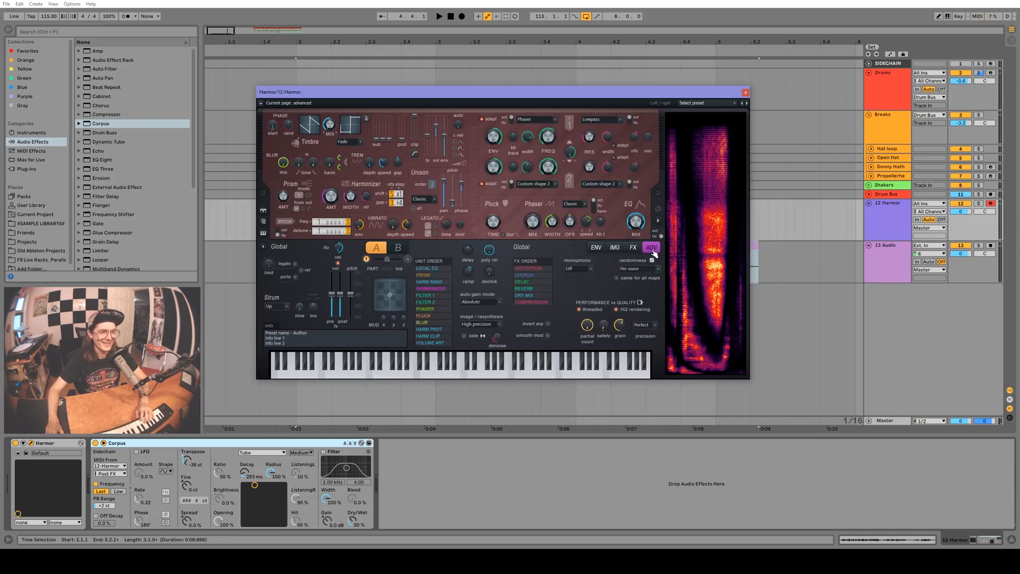
left_click(632, 247)
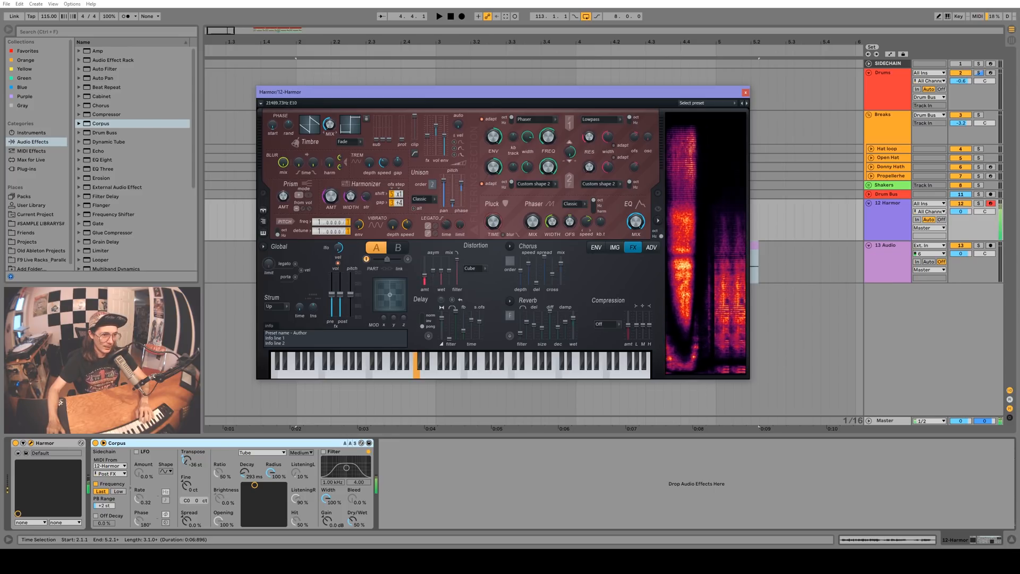
left_click(594, 247)
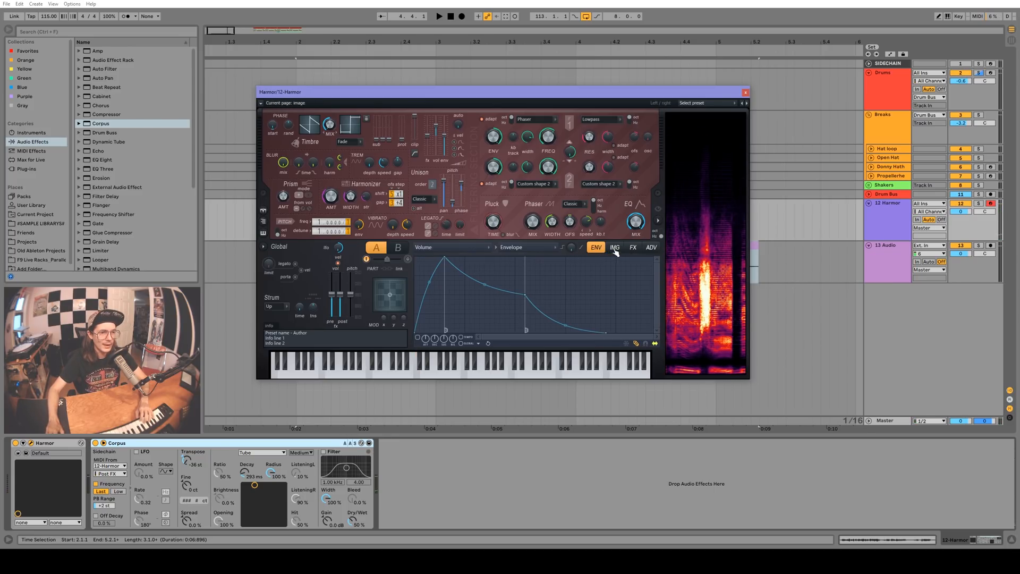
left_click(614, 247)
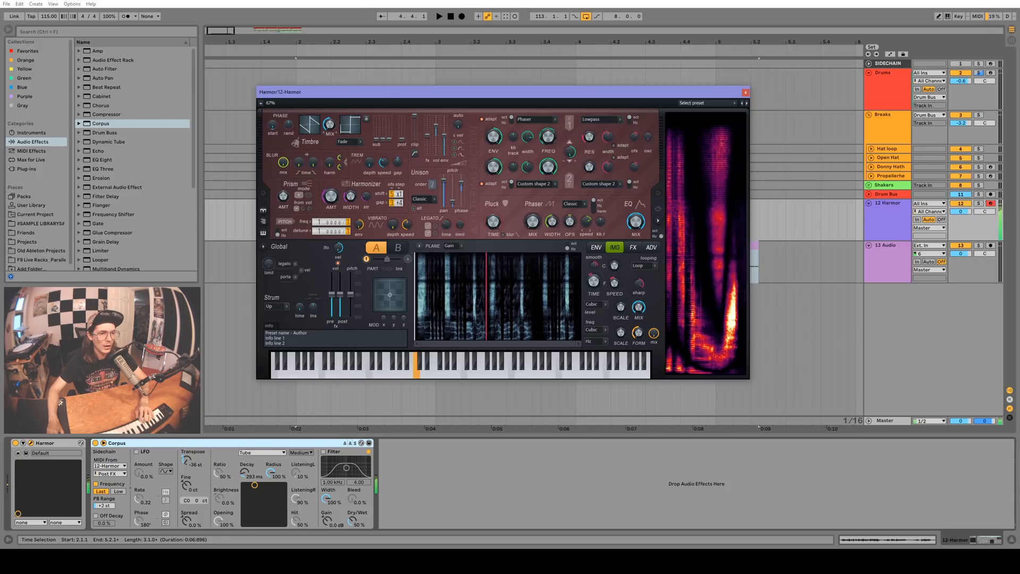
left_click(632, 247)
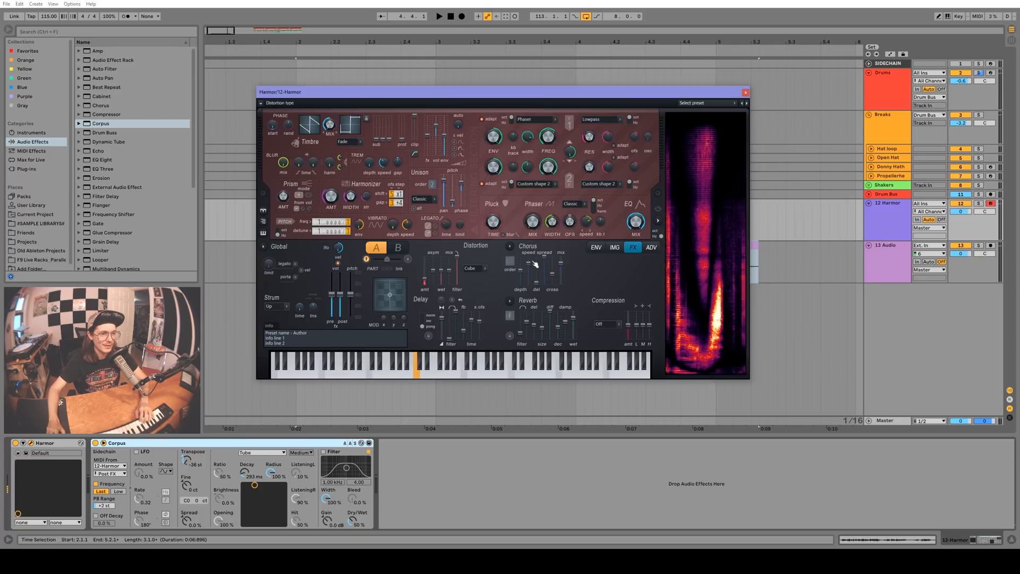
left_click(475, 268)
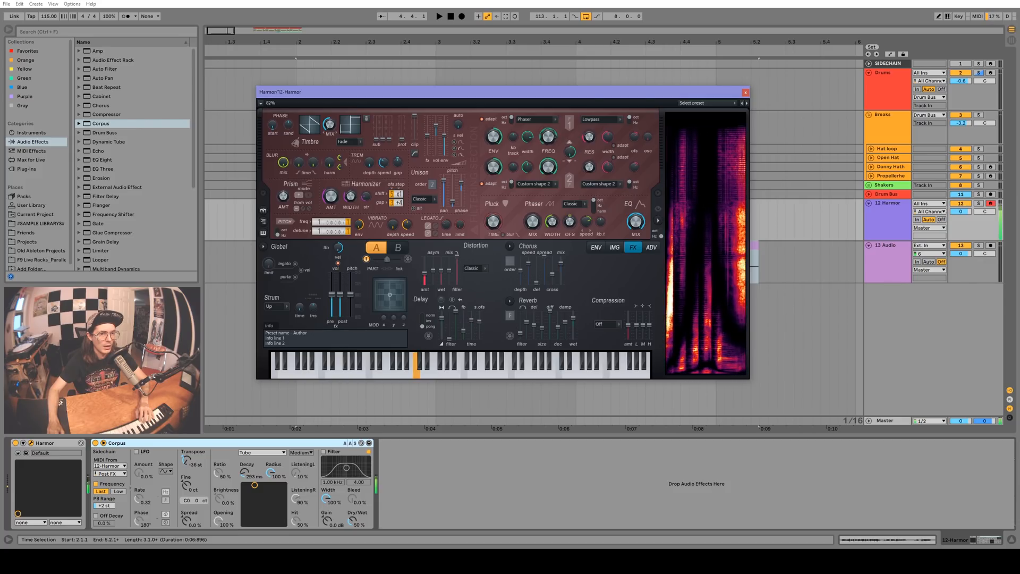
left_click(650, 248)
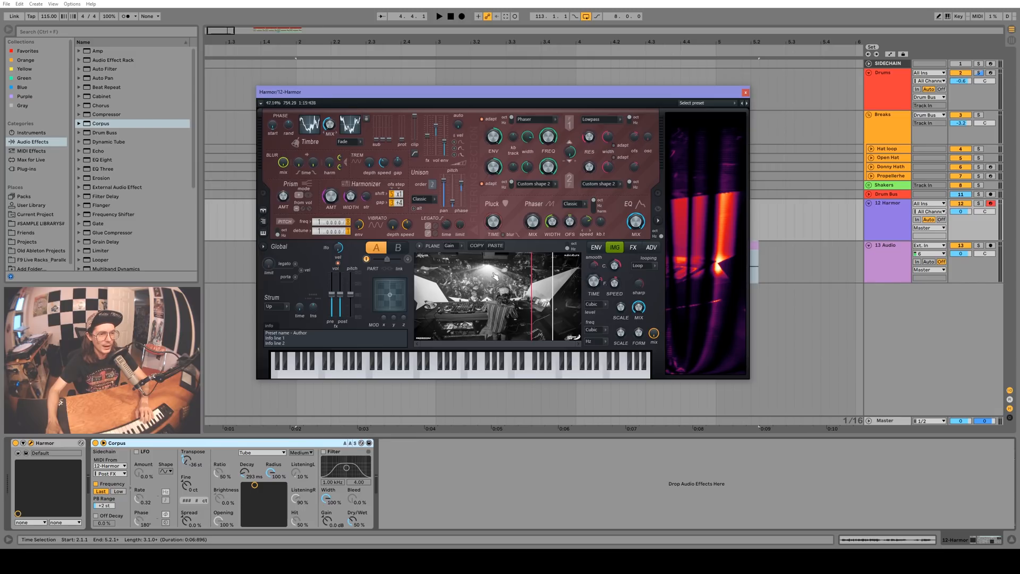
mouse_move(693, 208)
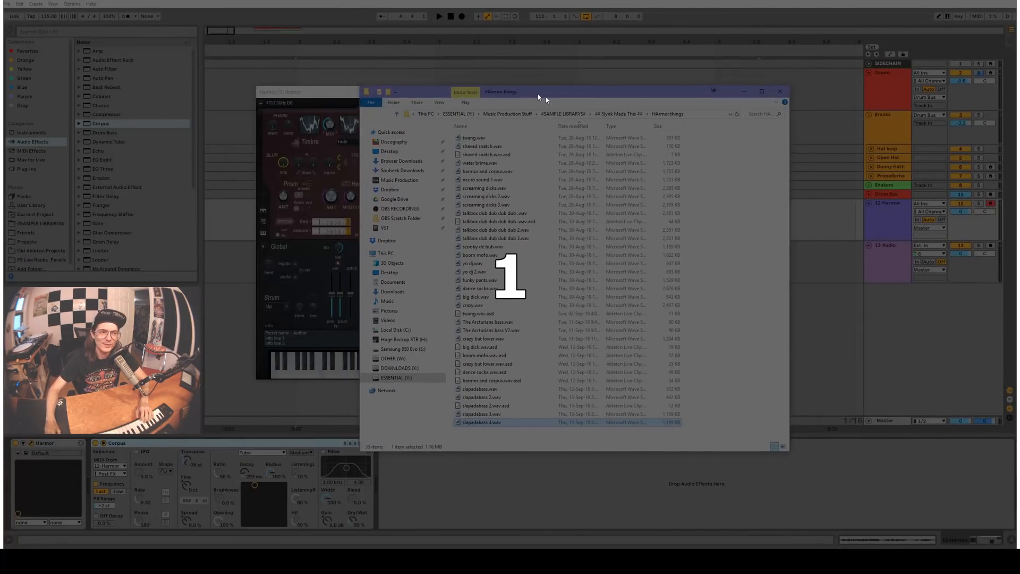
Step: Select the .wav sample in the Harmor things folder
left_click(761, 91)
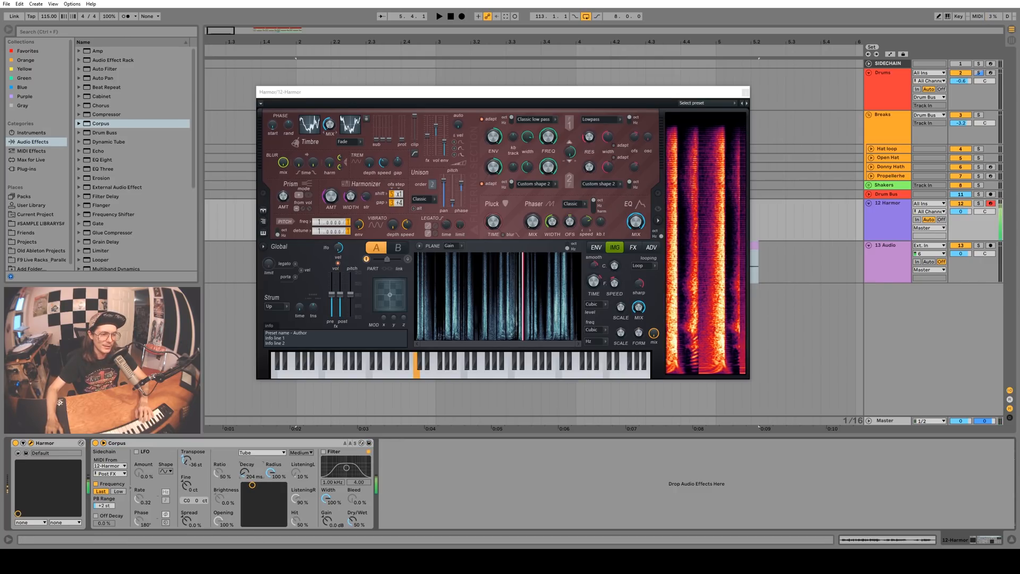
Step: Set the Corpus resonator to Pipe and bring up Harmor's timbre blending modes
left_click(282, 452)
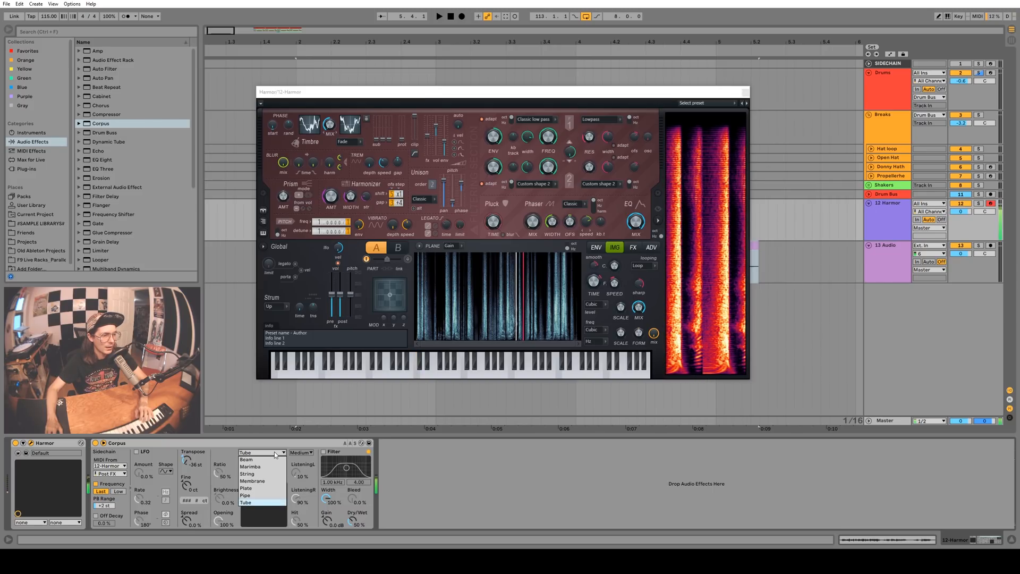
left_click(246, 495)
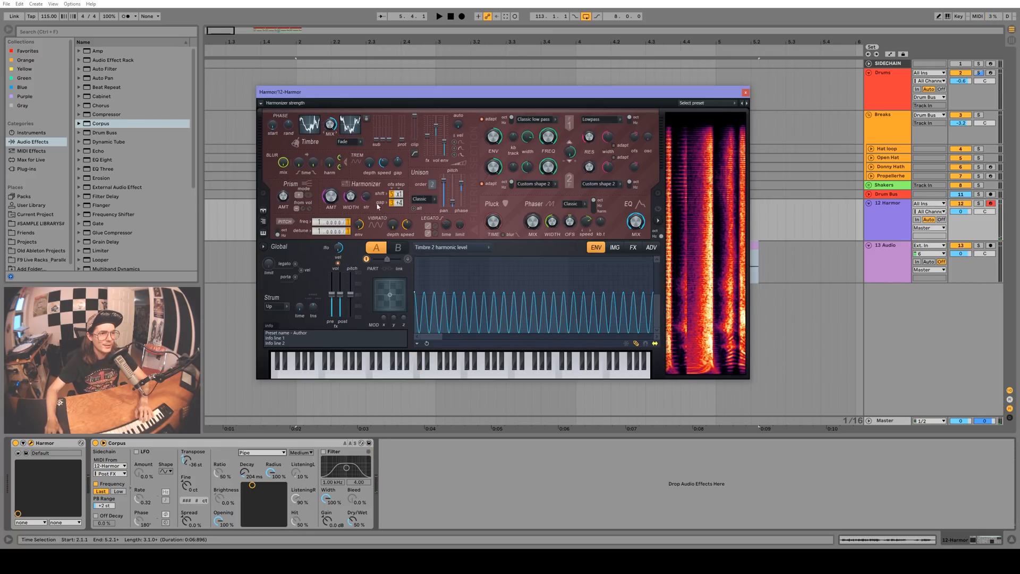
left_click(346, 142)
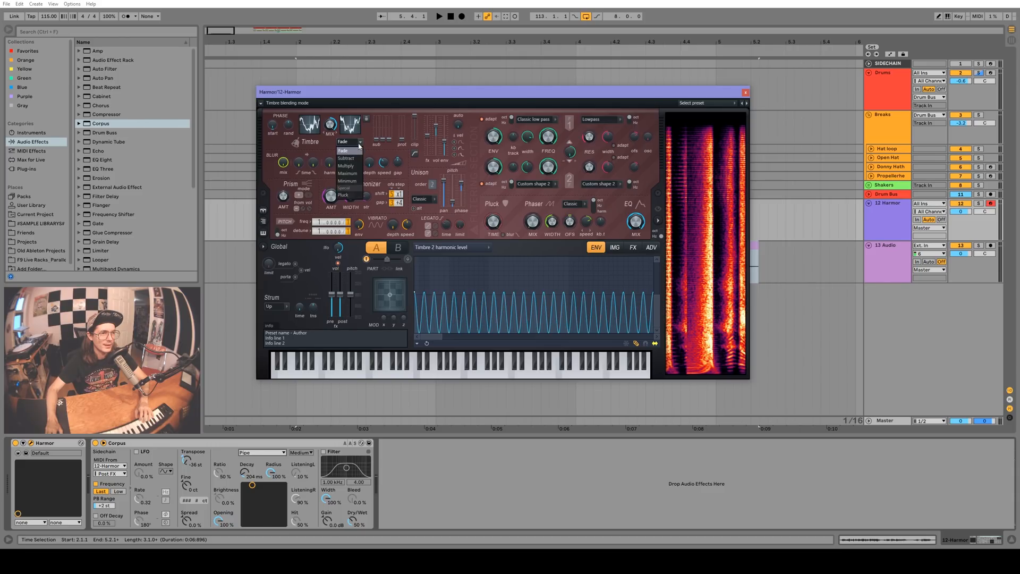